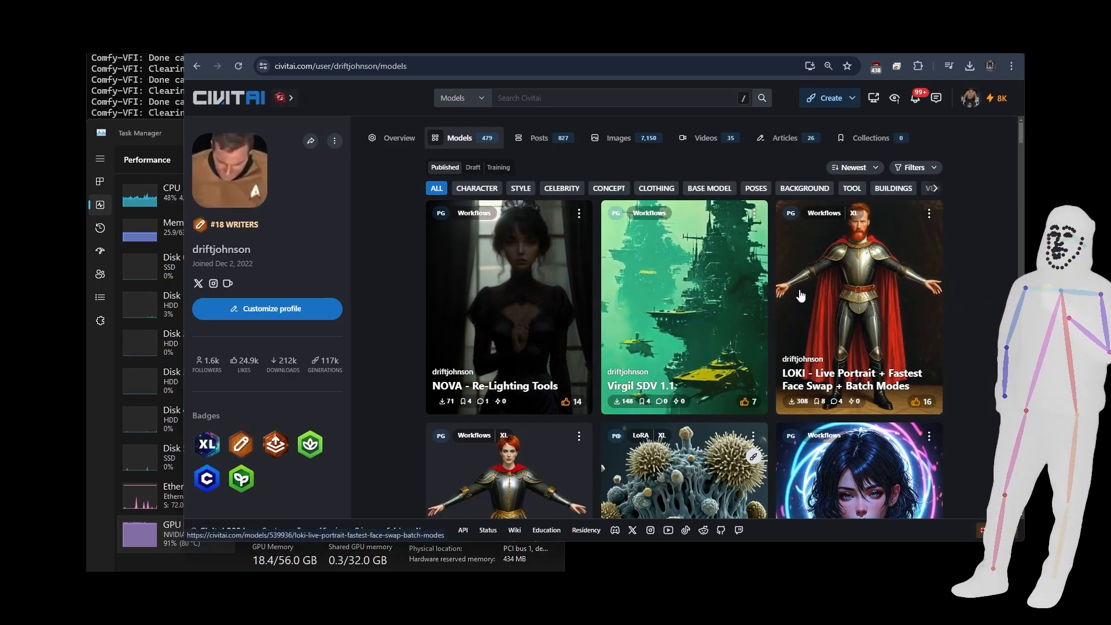
# Open the LOKI - Live Portrait + Fastest Face Swap + Batch Modes workflow card on Civitai
pyautogui.click(858, 305)
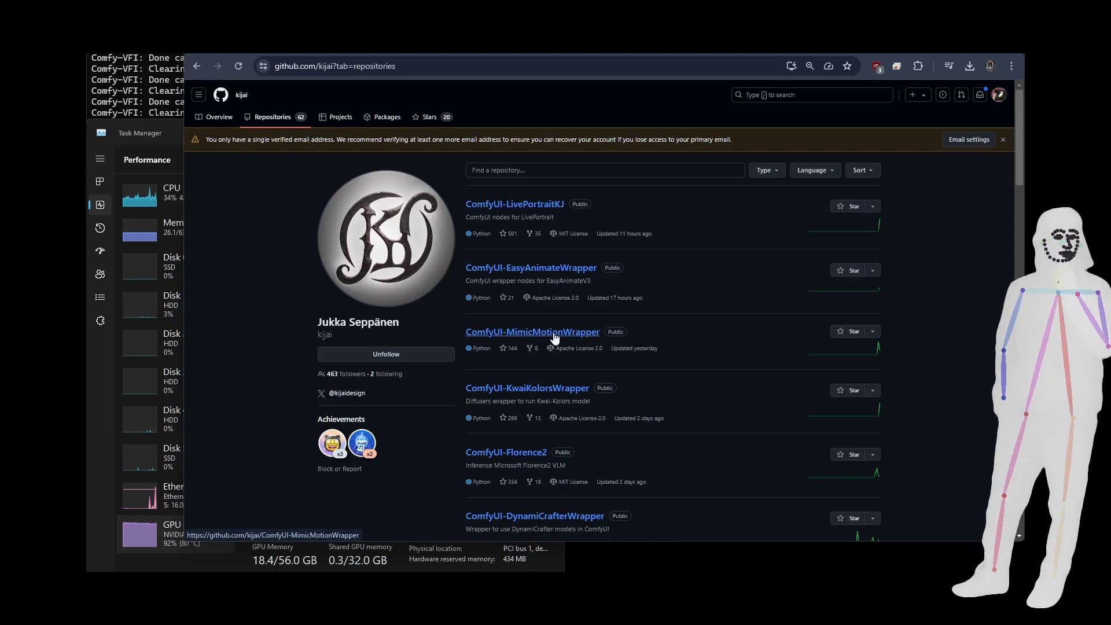
pyautogui.scroll(-3)
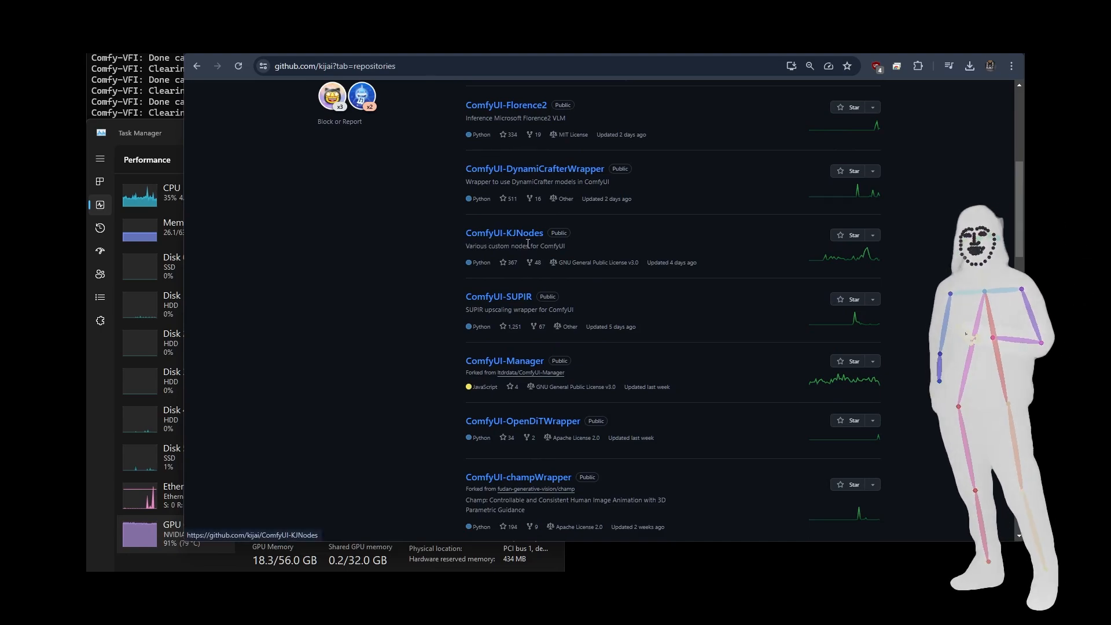
pyautogui.scroll(-3)
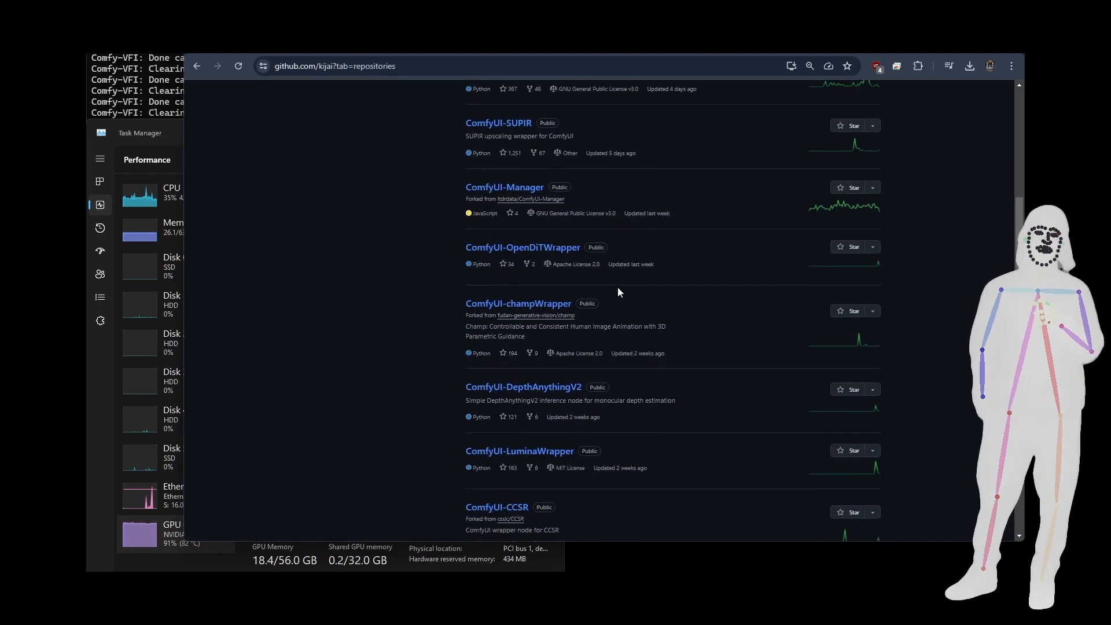
pyautogui.scroll(-3)
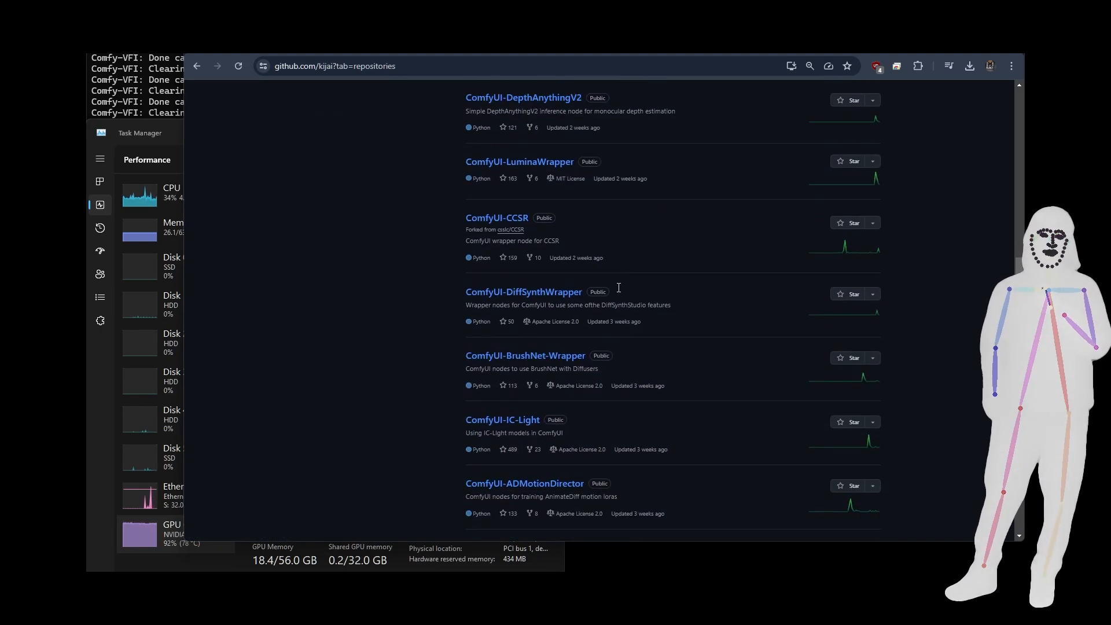
pyautogui.scroll(-3)
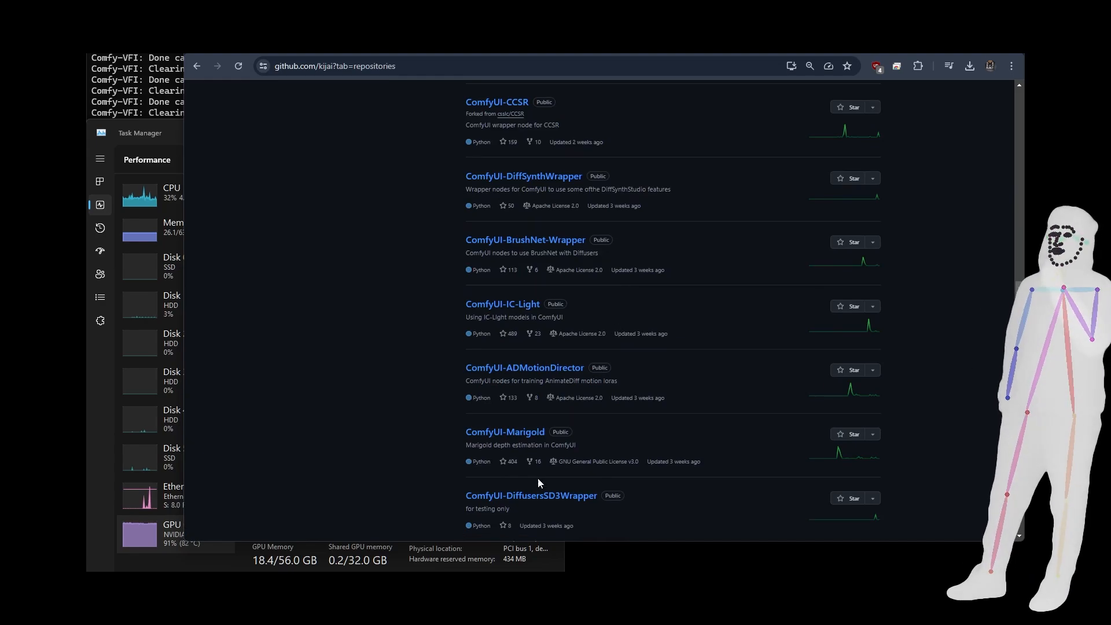
pyautogui.scroll(-3)
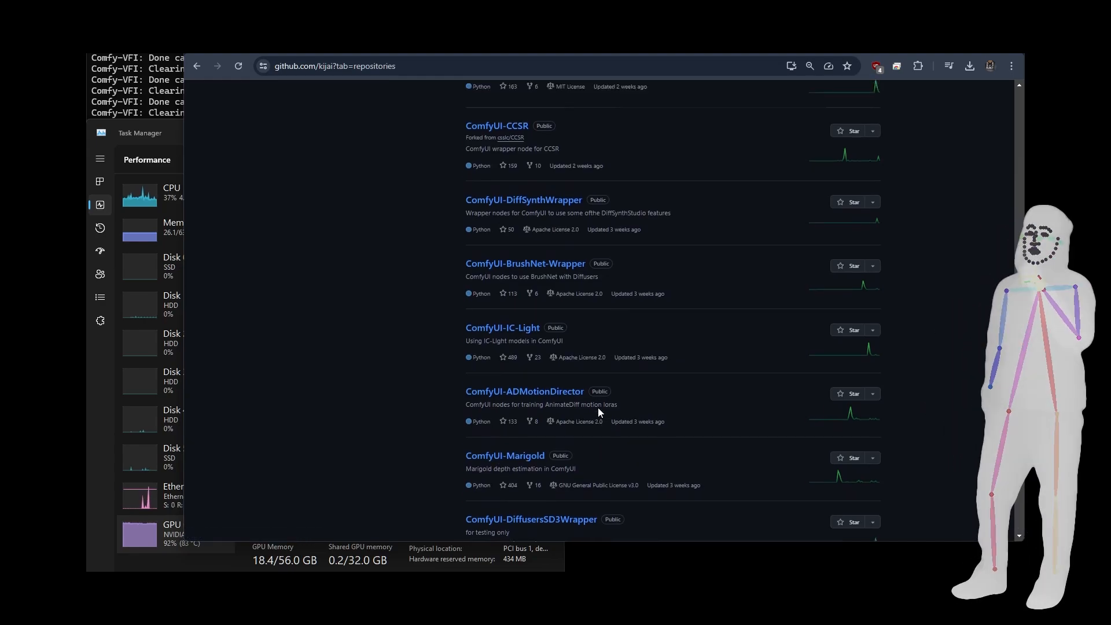
pyautogui.scroll(-3)
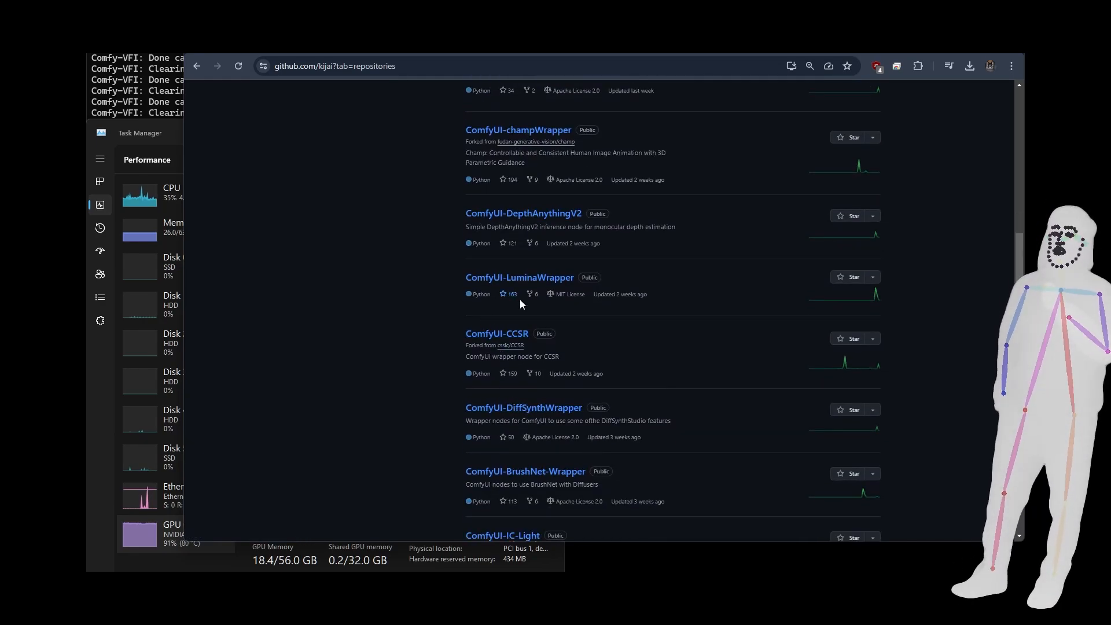
pyautogui.scroll(-3)
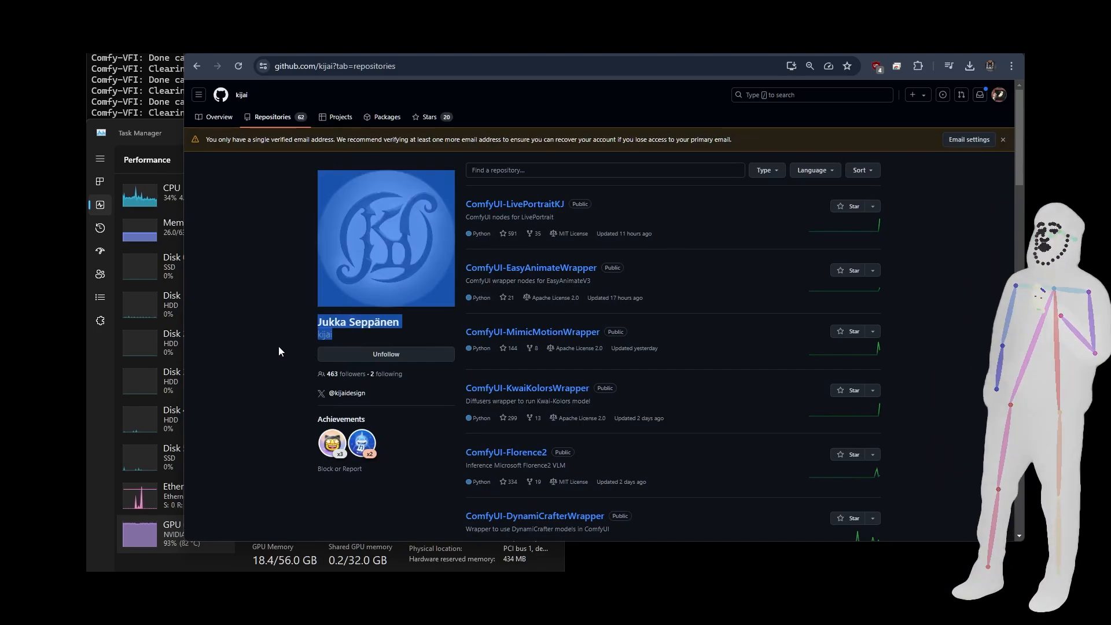
# Open the ComfyUI-MimicMotionWrapper repository and scroll to its README Installation section
pyautogui.click(531, 331)
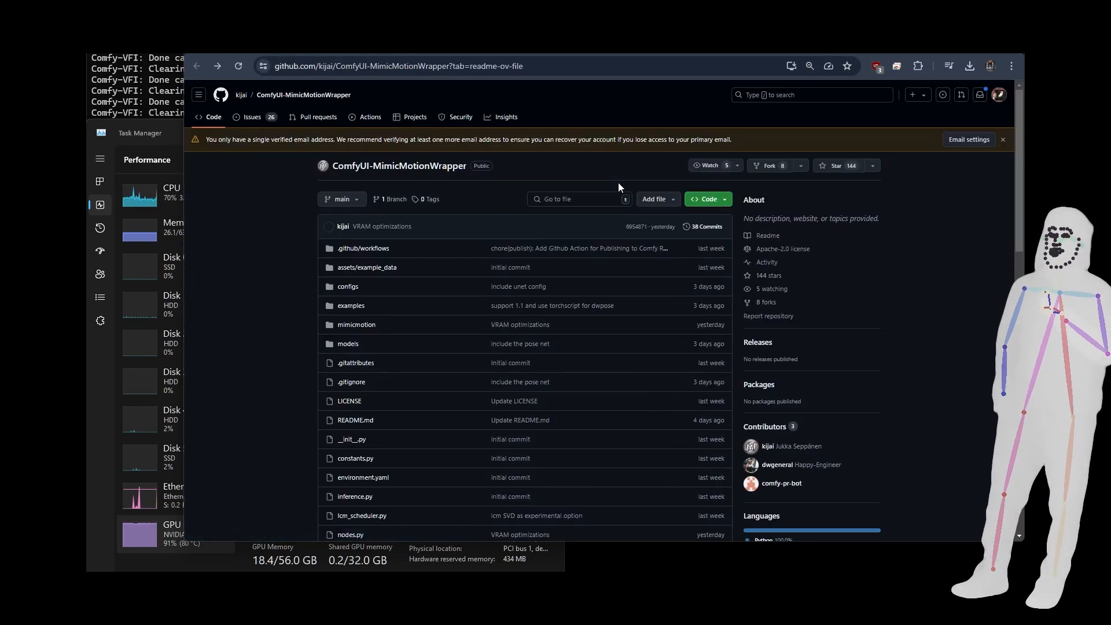
pyautogui.scroll(-3)
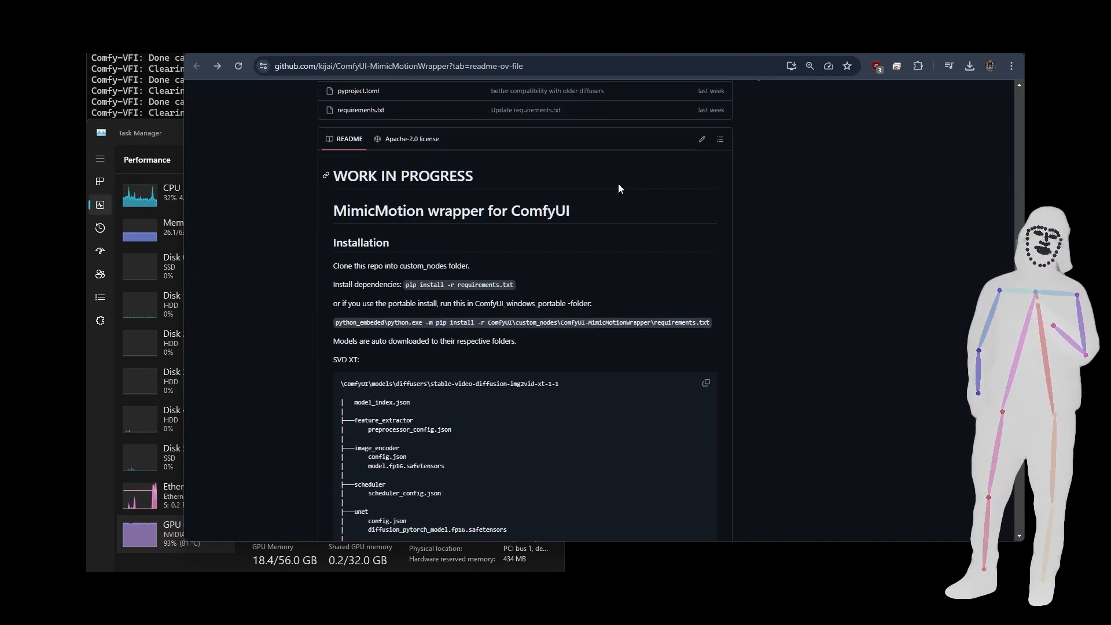
pyautogui.scroll(-3)
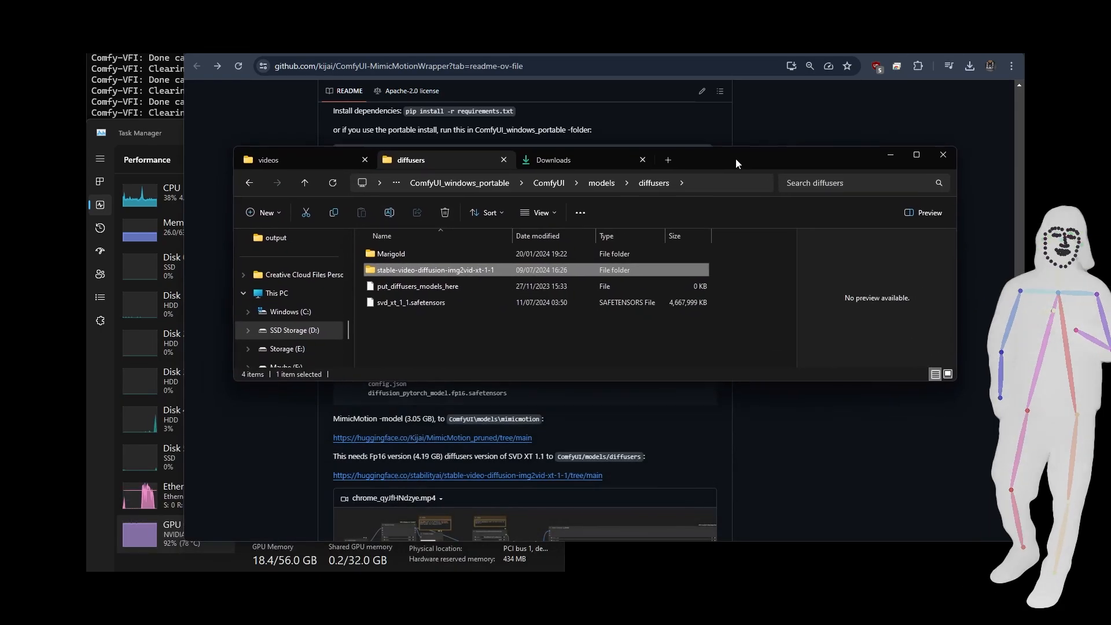
# Open the stable-video-diffusion-img2vid-xt-1-1 model folder and its feature_extractor subfolder
pyautogui.click(409, 302)
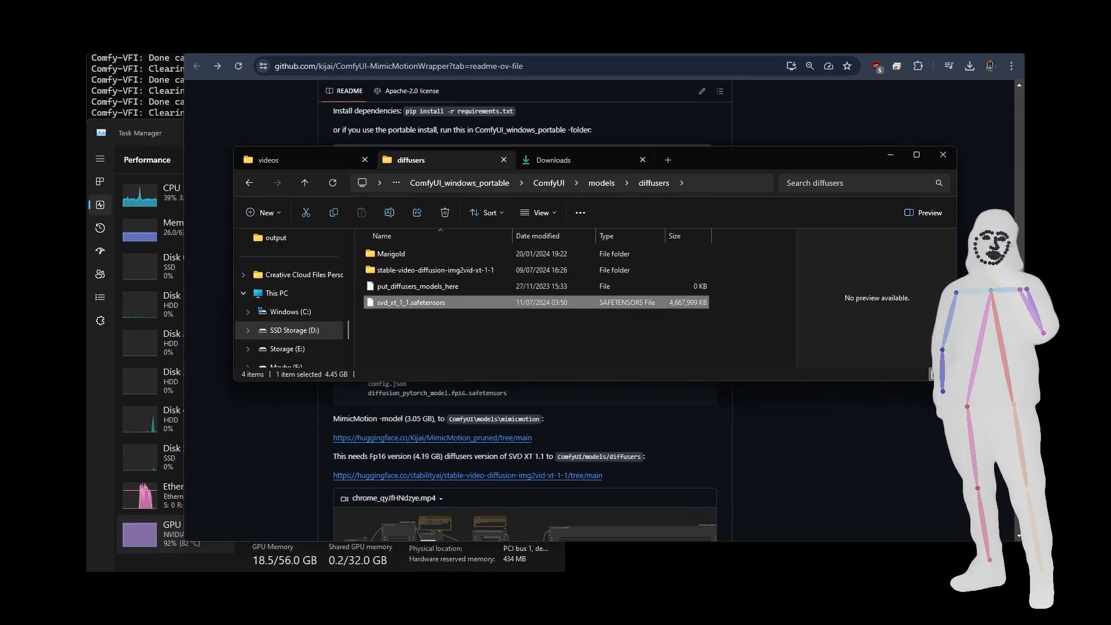
pyautogui.click(467, 474)
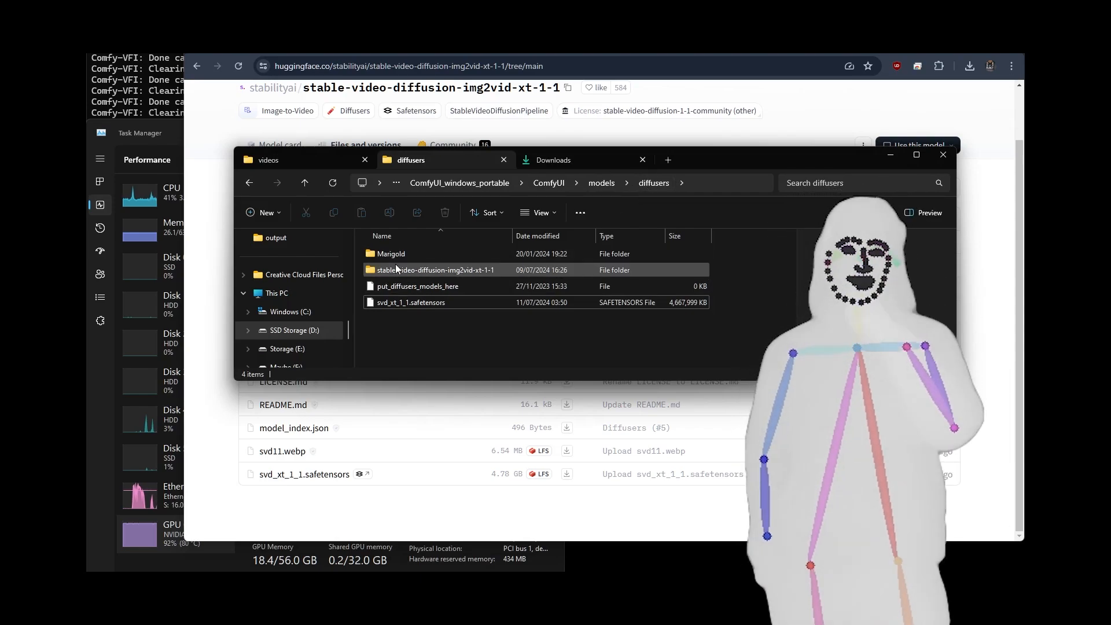
pyautogui.click(436, 270)
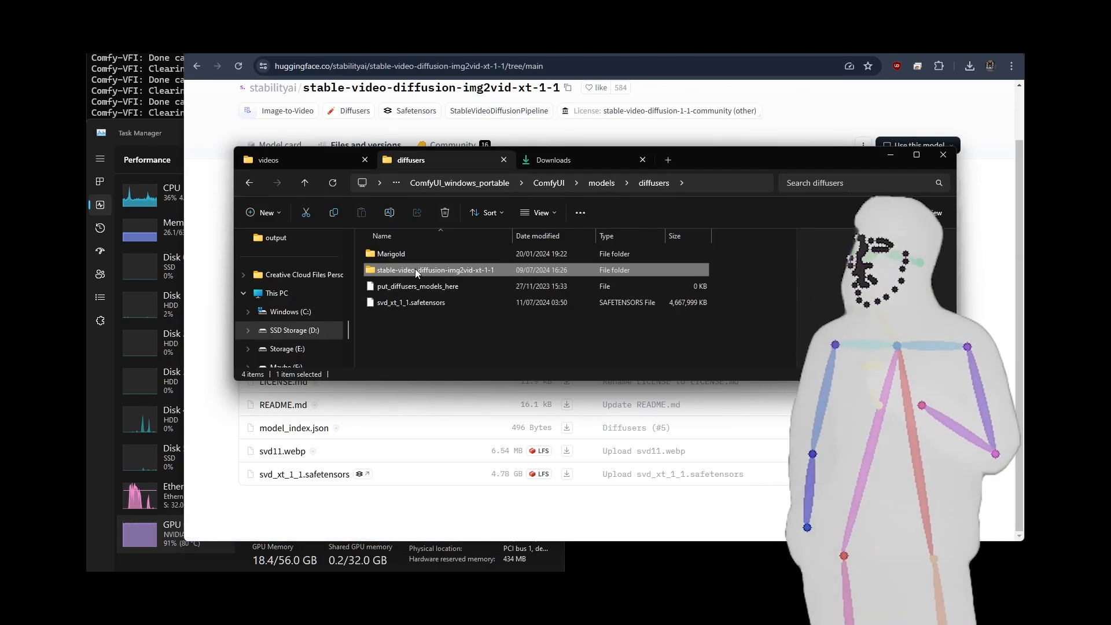
pyautogui.doubleClick(435, 270)
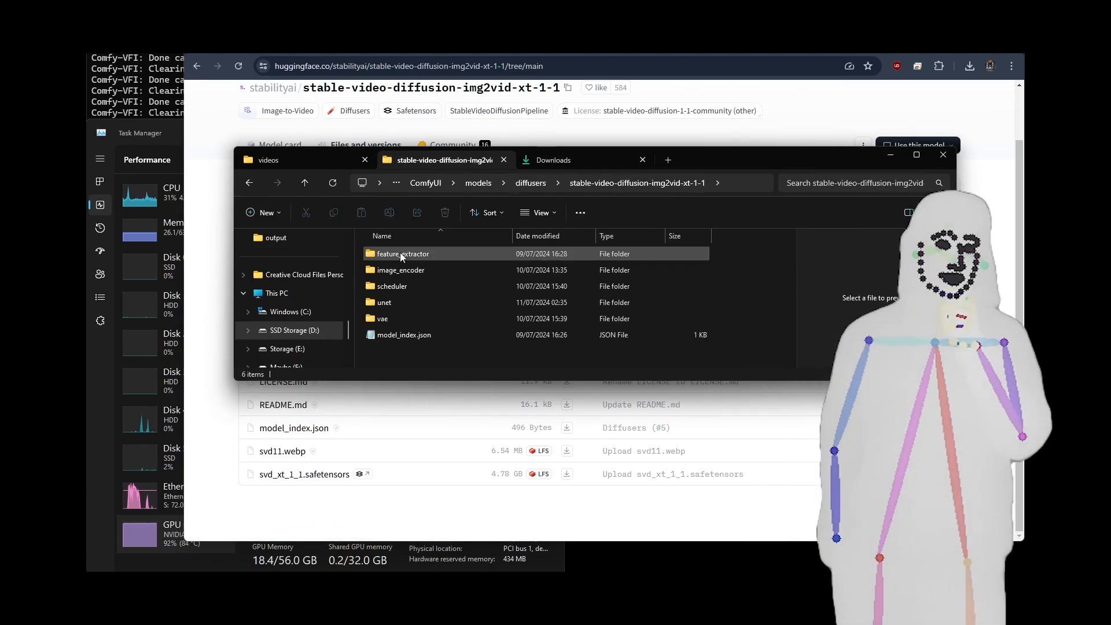
pyautogui.doubleClick(403, 254)
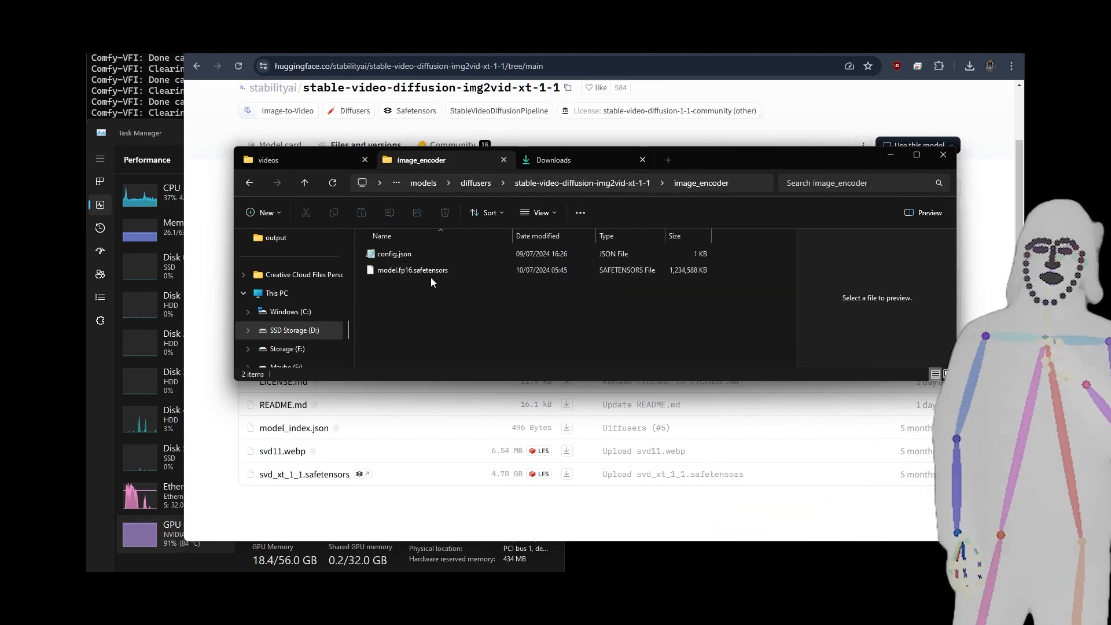
# Return to the model's main folder and open the vae subfolder to check fp16 weights
pyautogui.click(412, 270)
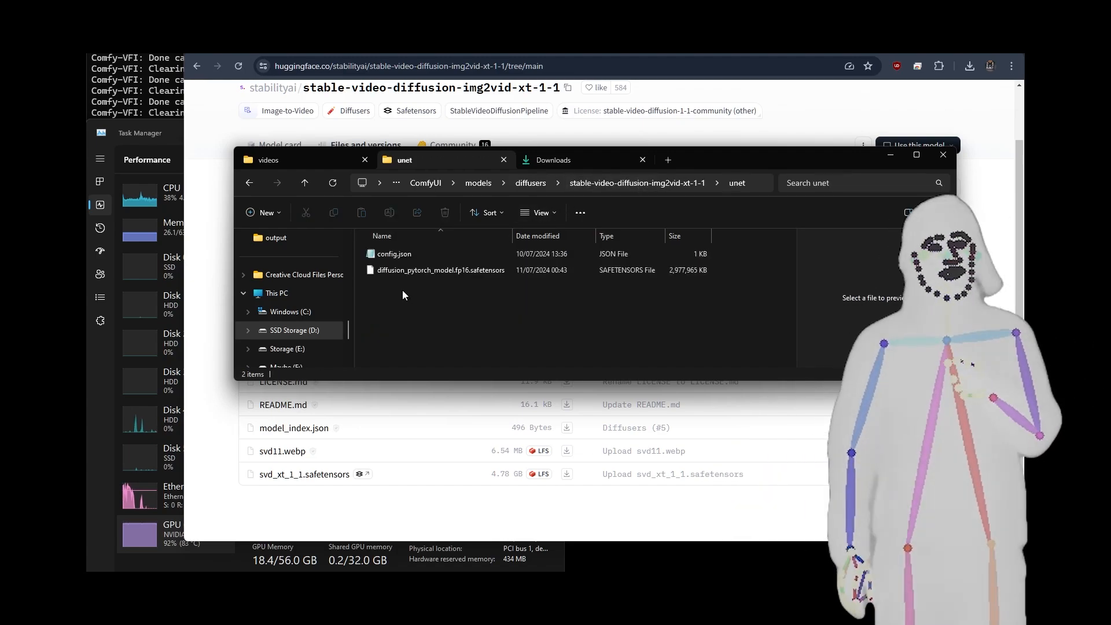
pyautogui.click(440, 270)
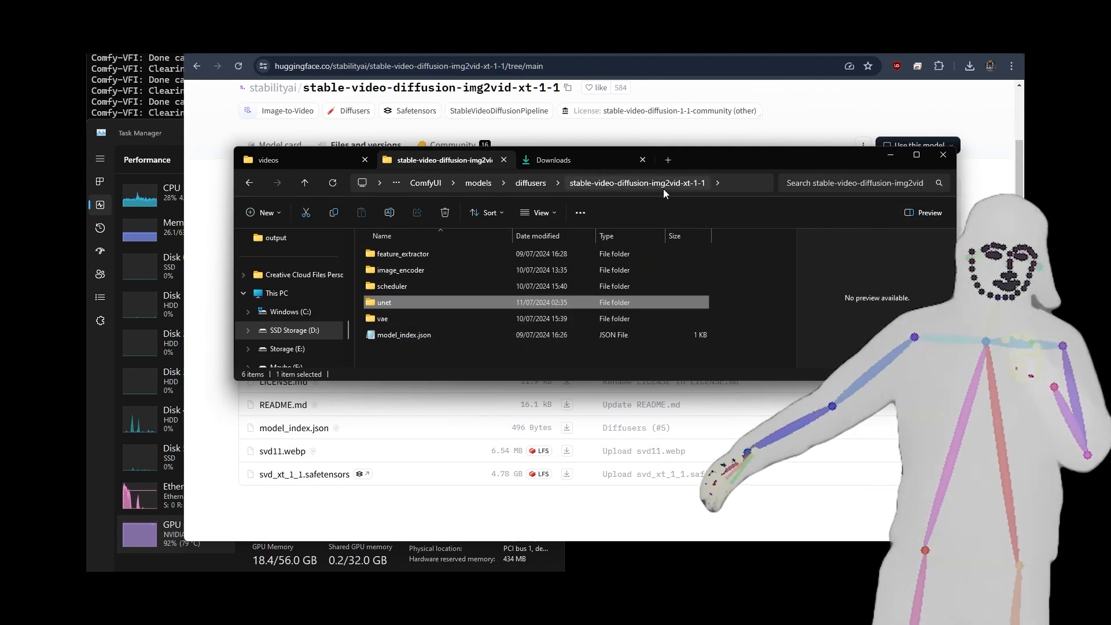
pyautogui.click(382, 318)
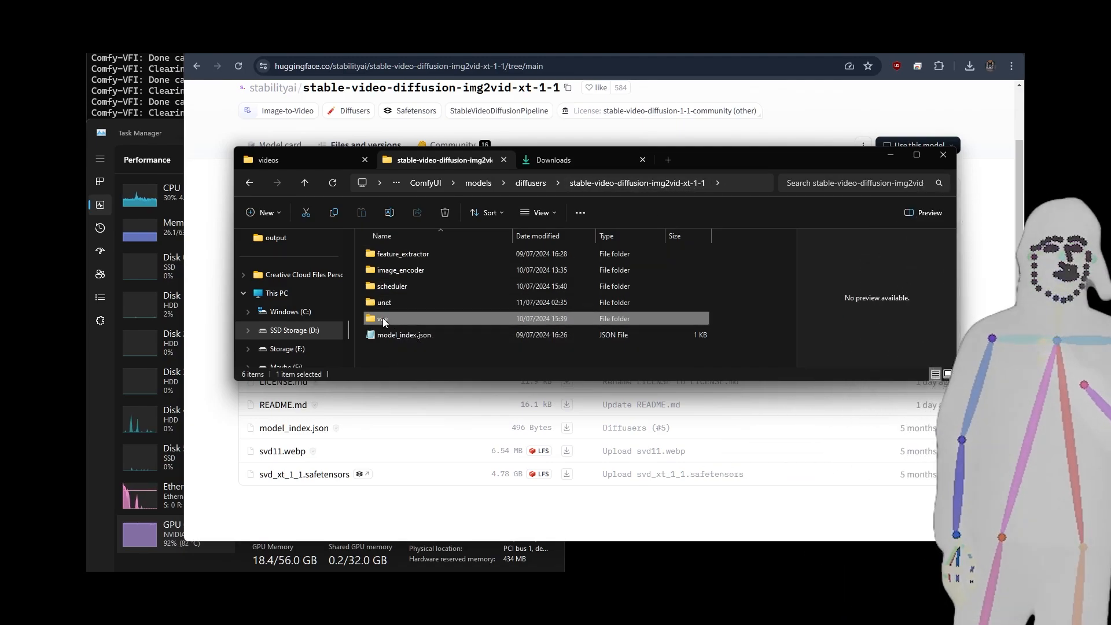
pyautogui.doubleClick(382, 318)
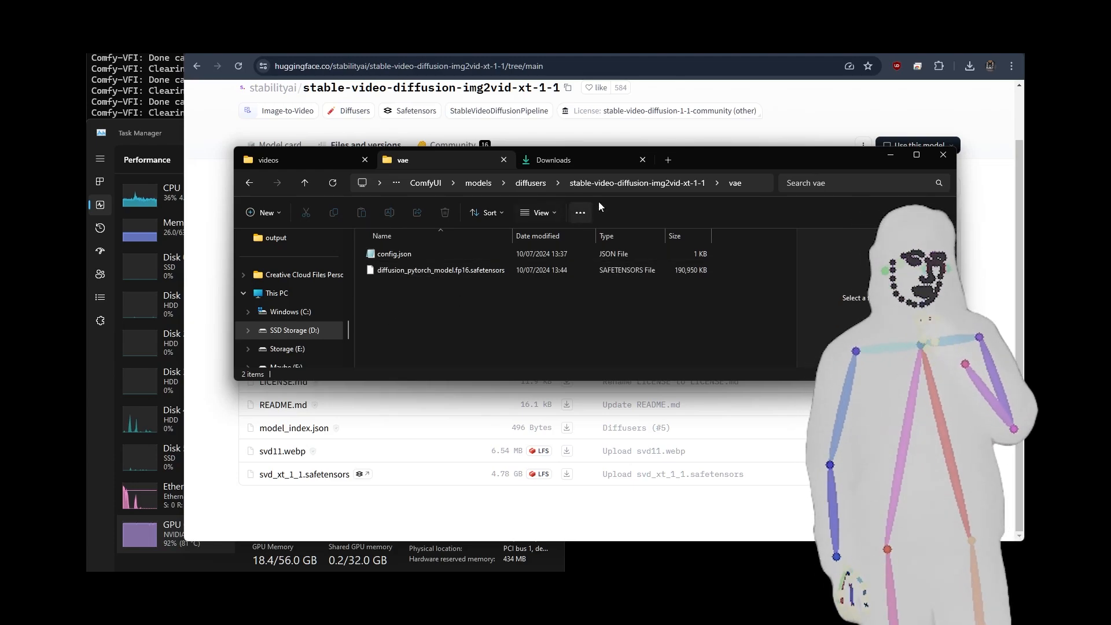
pyautogui.click(304, 182)
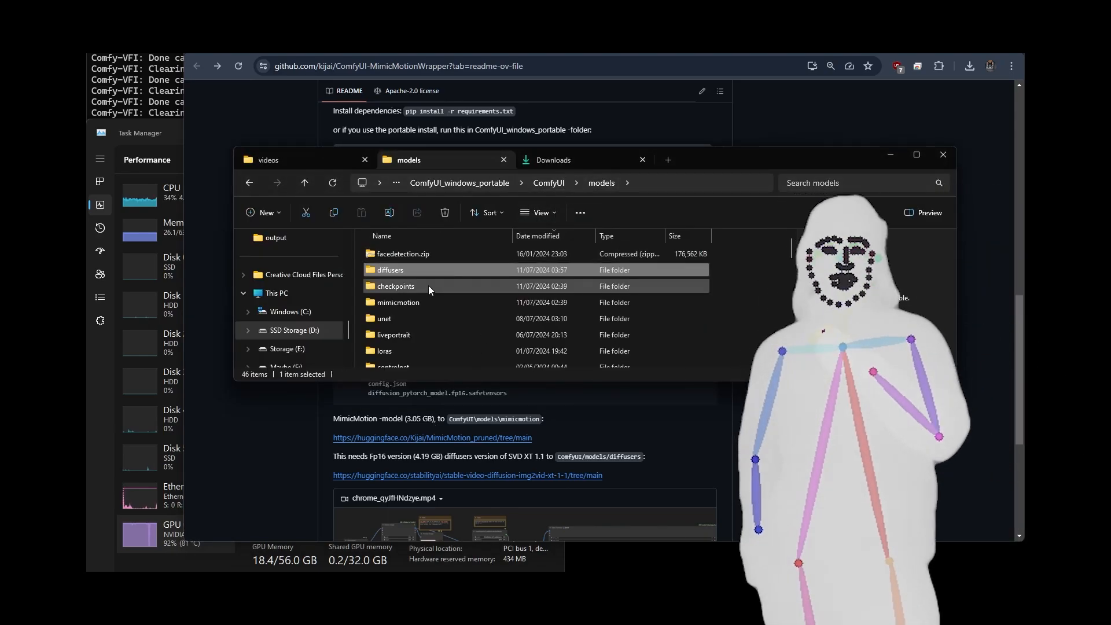
# Open models > mimicmotion and select MimicMotionMergedUnet_1-1-fp16.safetensors to confirm it exists
pyautogui.click(398, 302)
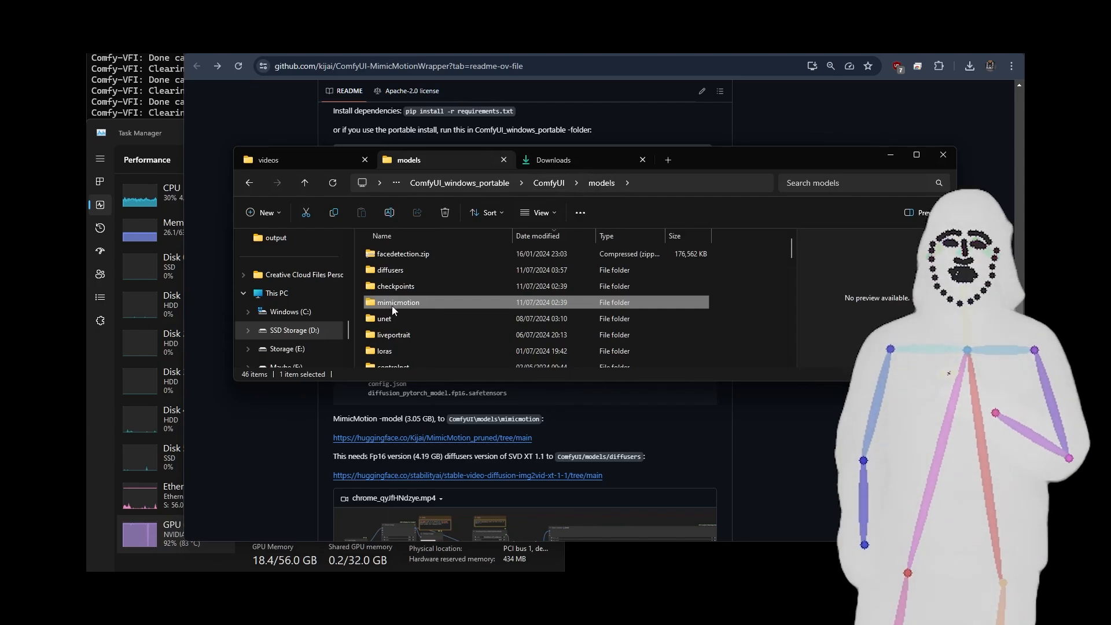
pyautogui.doubleClick(397, 301)
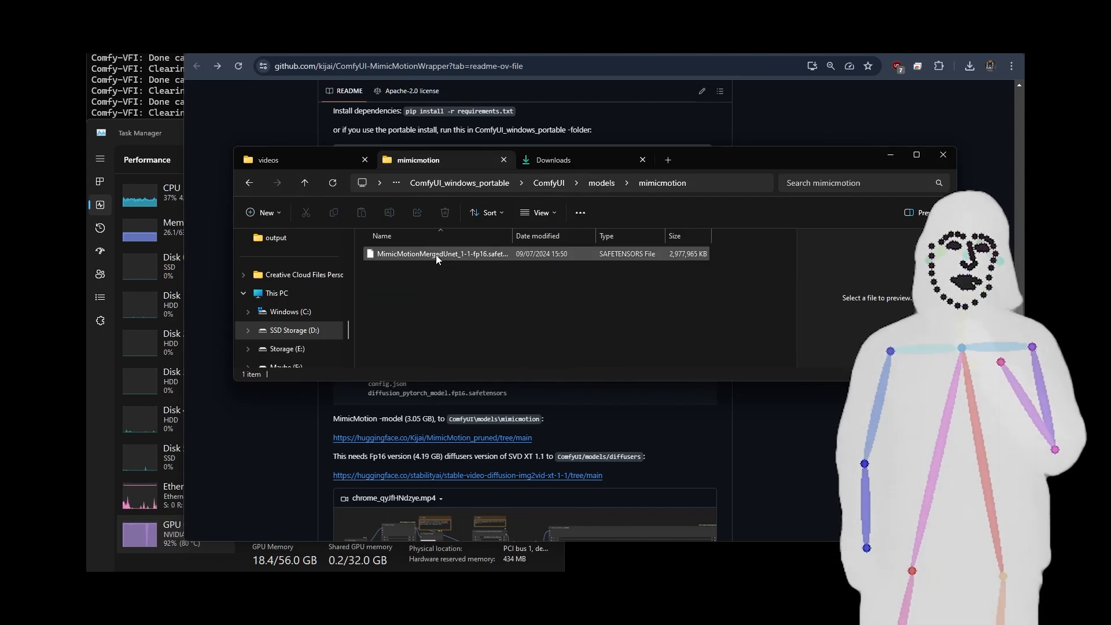
pyautogui.click(441, 253)
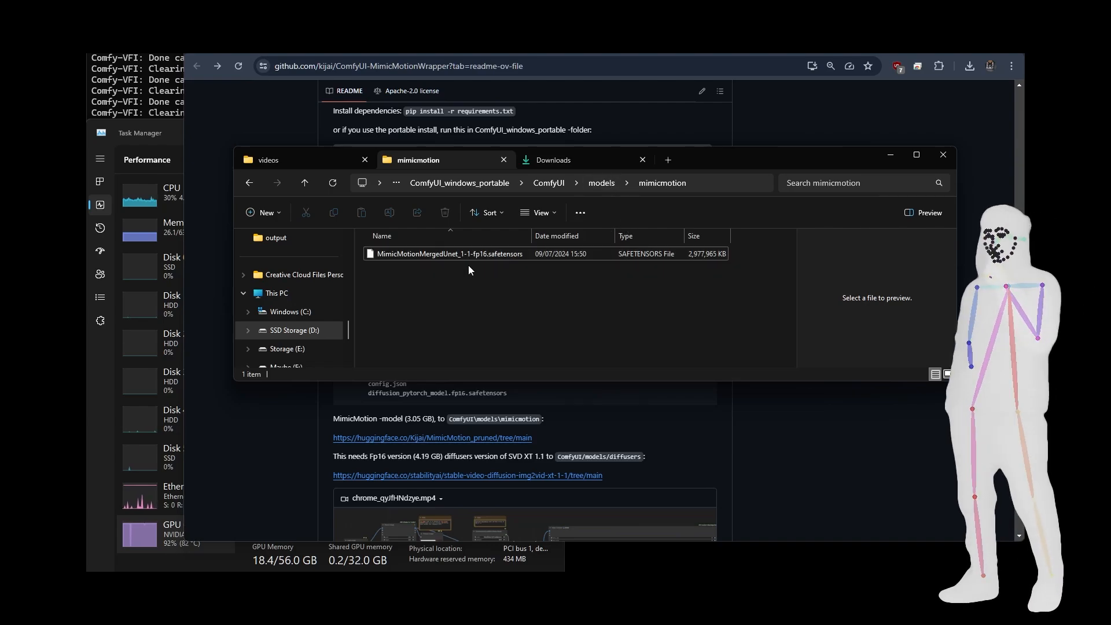
pyautogui.click(446, 254)
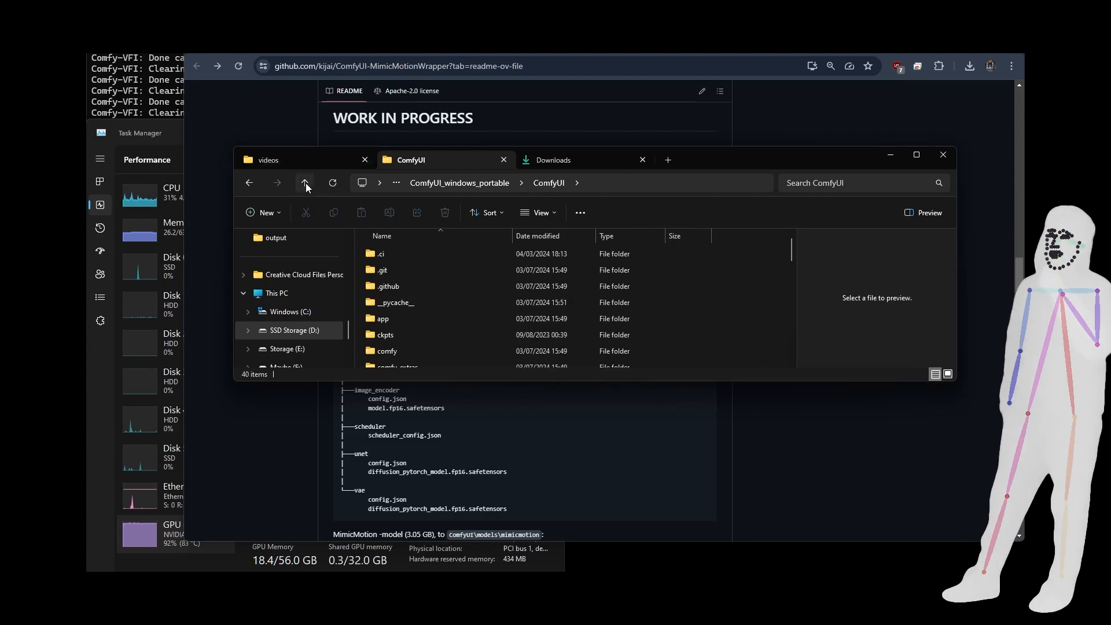
# Return to the wrapper readme and highlight the wrapper name in the install command
pyautogui.click(305, 183)
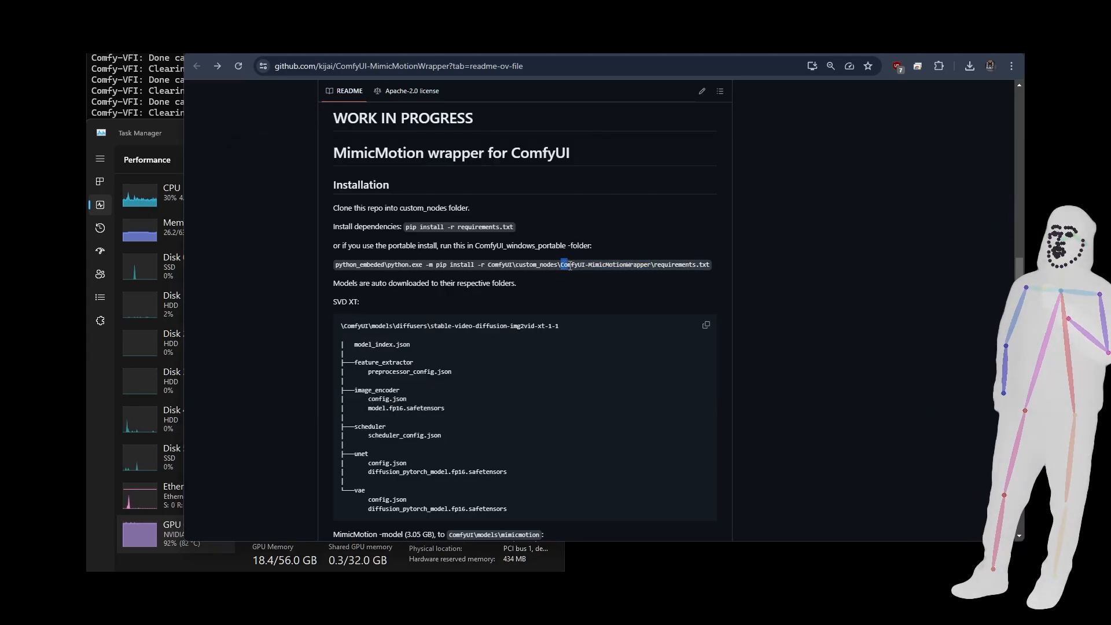
pyautogui.moveTo(563, 265); pyautogui.dragTo(709, 264)
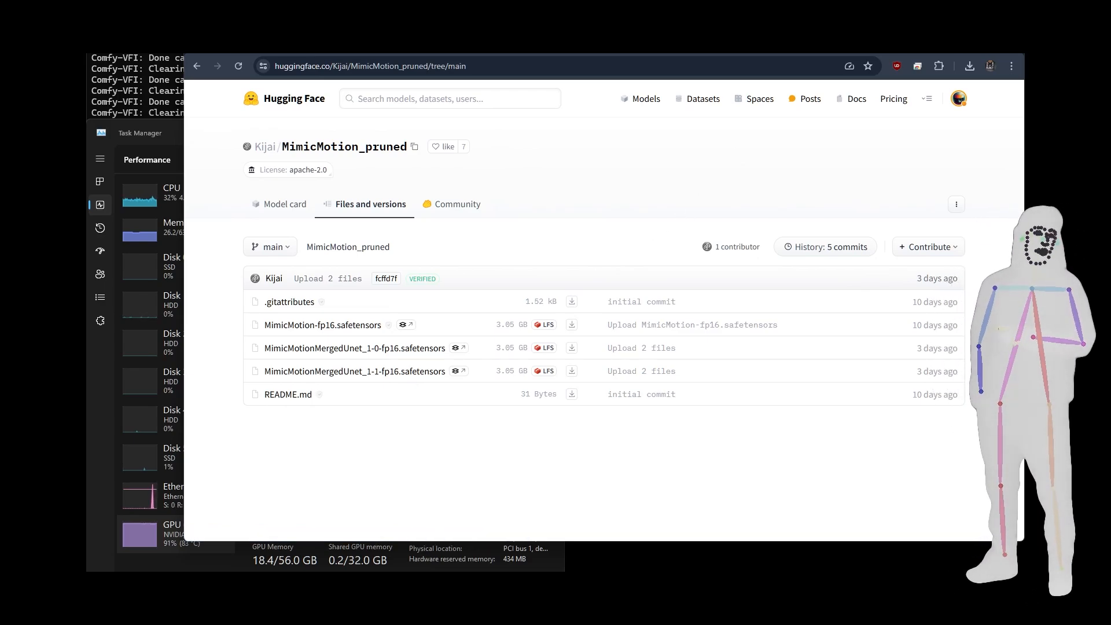
# Enter the civitai.com LOKI Live Portrait workflow URL in the browser address bar
pyautogui.write('civitai.com/models/539936/loki-live-portrait-fastest-face-swap-batch-modes')
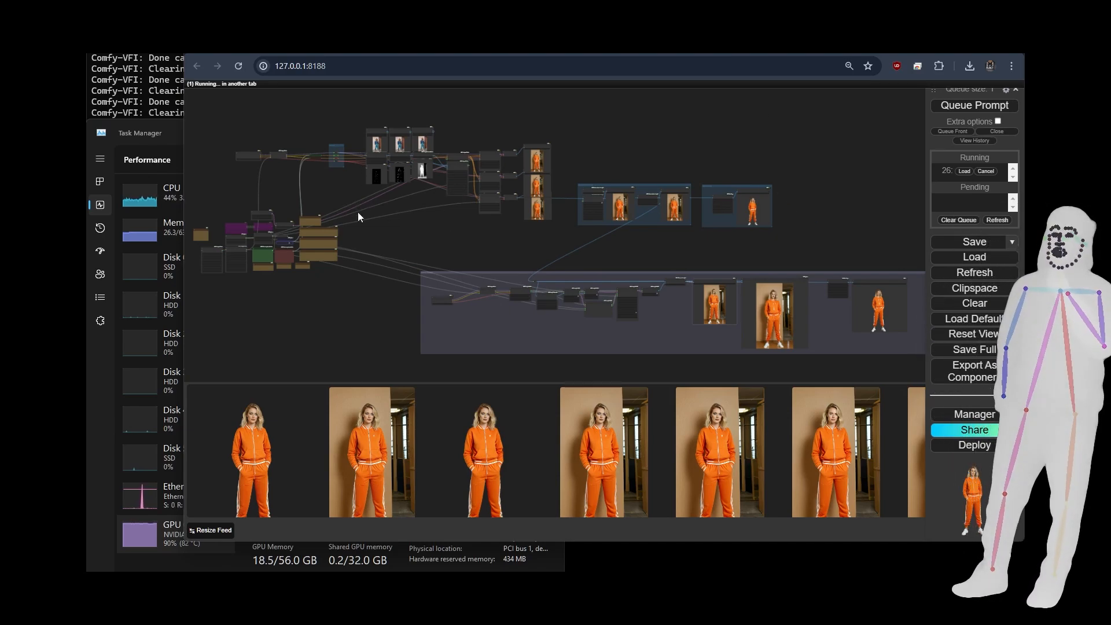
pyautogui.moveTo(357, 217); pyautogui.dragTo(634, 264)
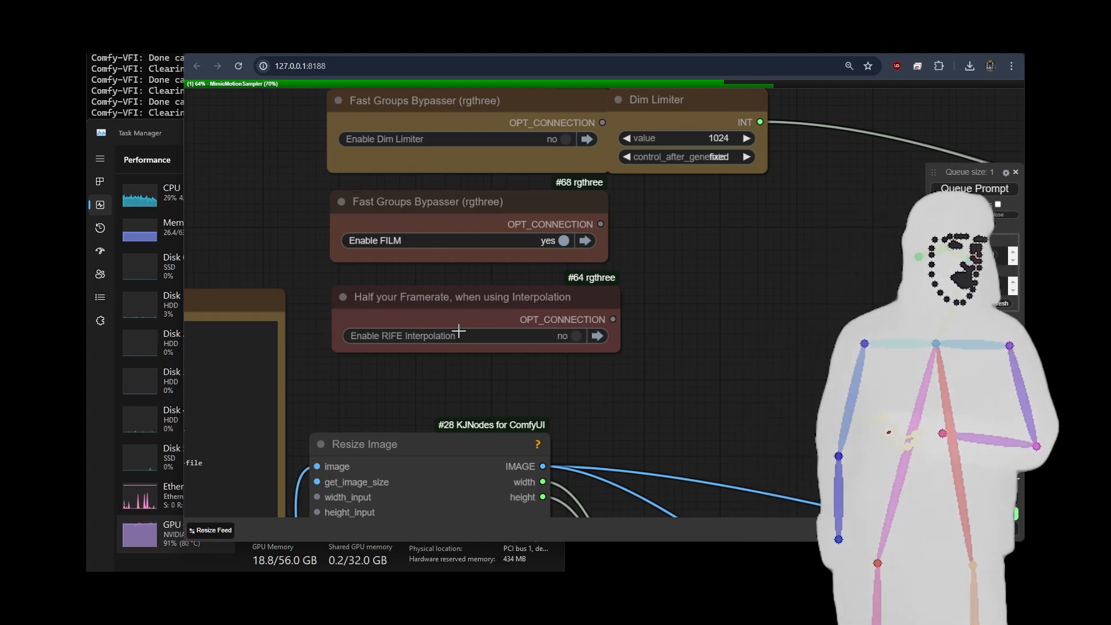
pyautogui.moveTo(461, 329); pyautogui.dragTo(715, 255)
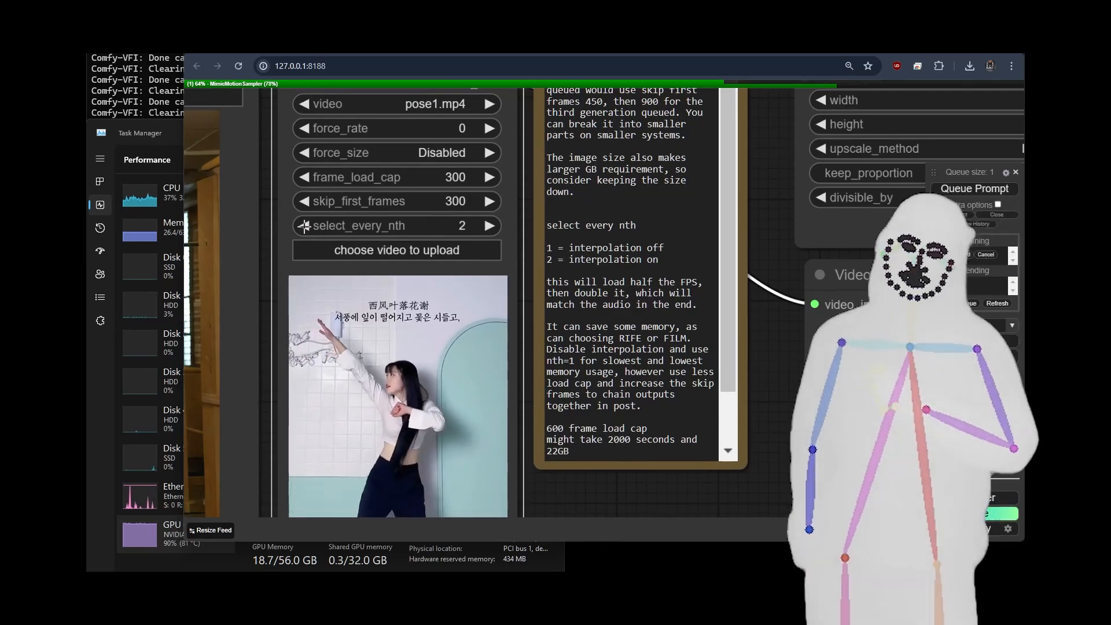
# Lower the pose Load Video node's select_every_nth from 2 to 1
pyautogui.click(303, 225)
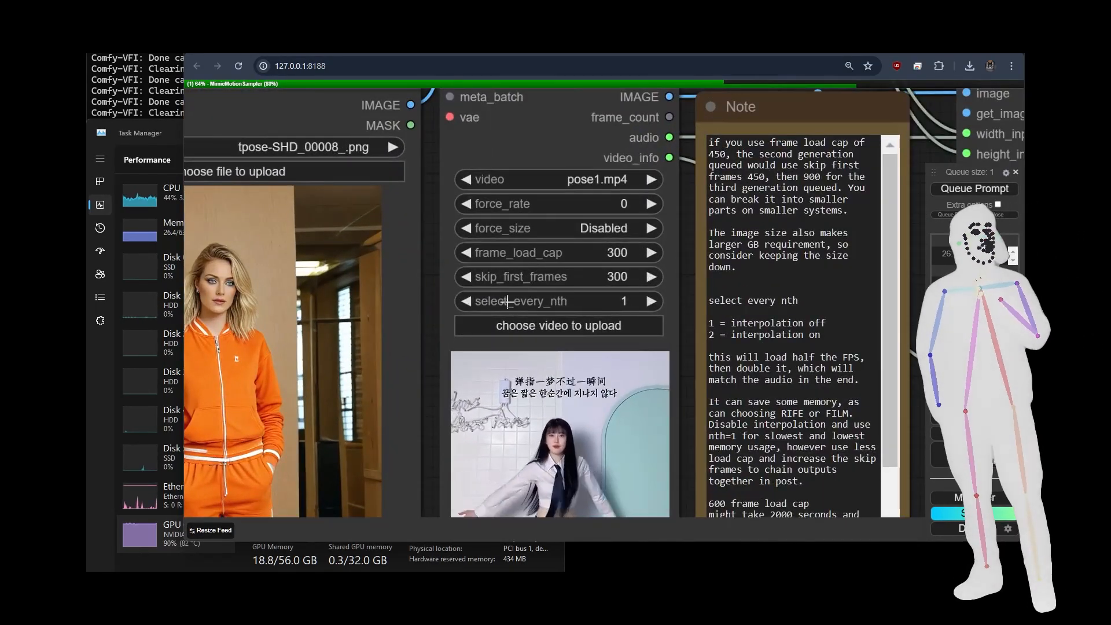
pyautogui.click(973, 188)
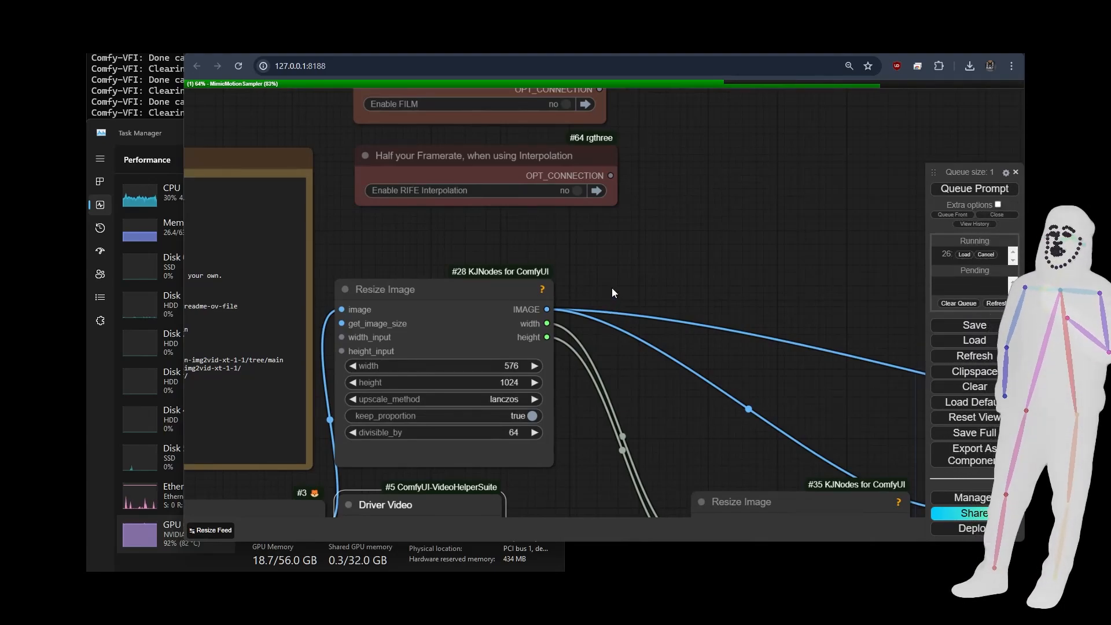
# Zoom onto the pose1.mp4 loader's frame_load_cap and skip_first_frames widgets
pyautogui.click(562, 104)
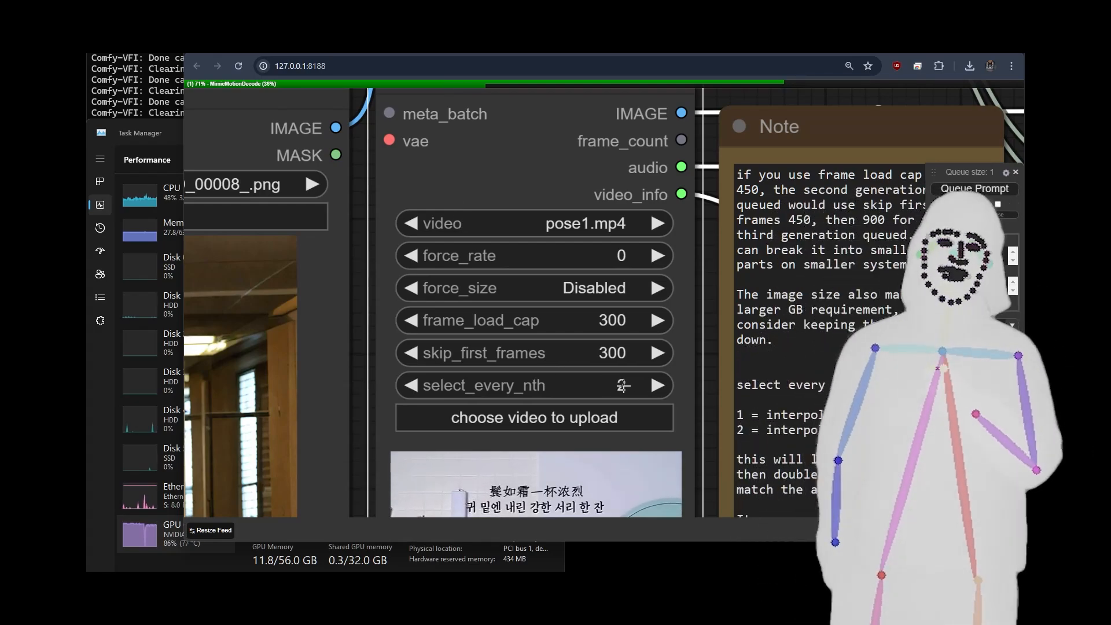
# Set the pose loader's frame_load_cap to 600 through its value prompt
pyautogui.click(658, 384)
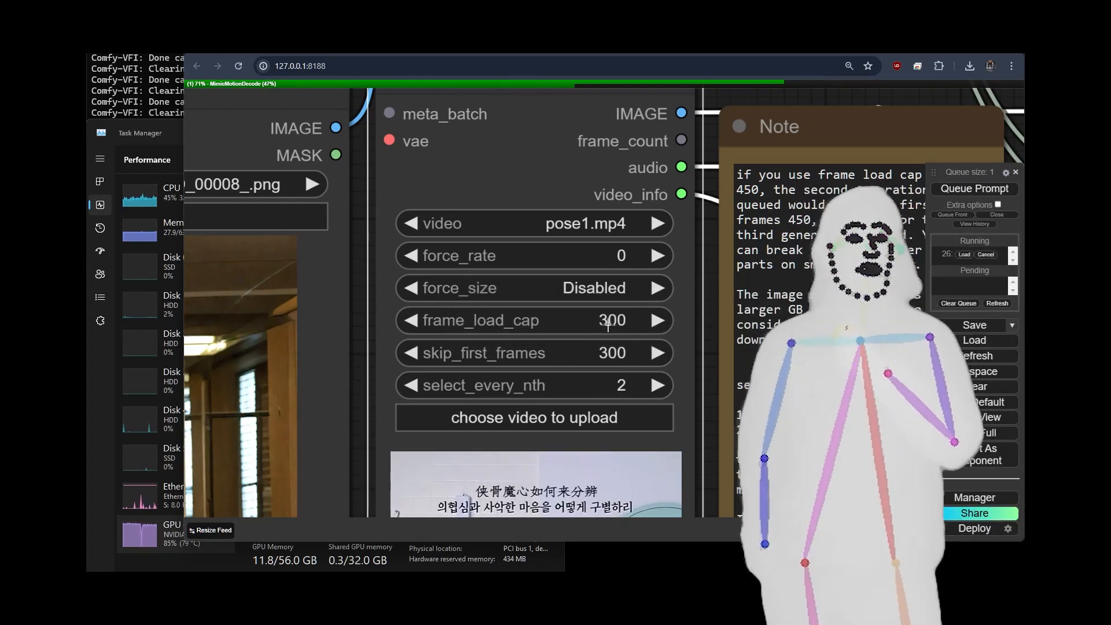
pyautogui.doubleClick(611, 319)
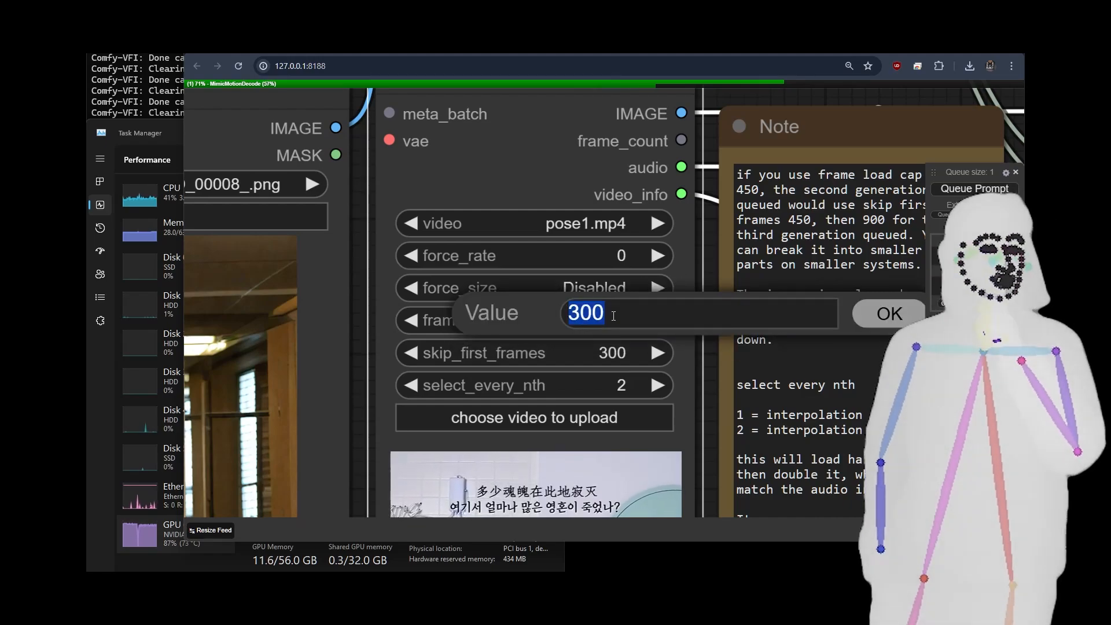
pyautogui.click(887, 313)
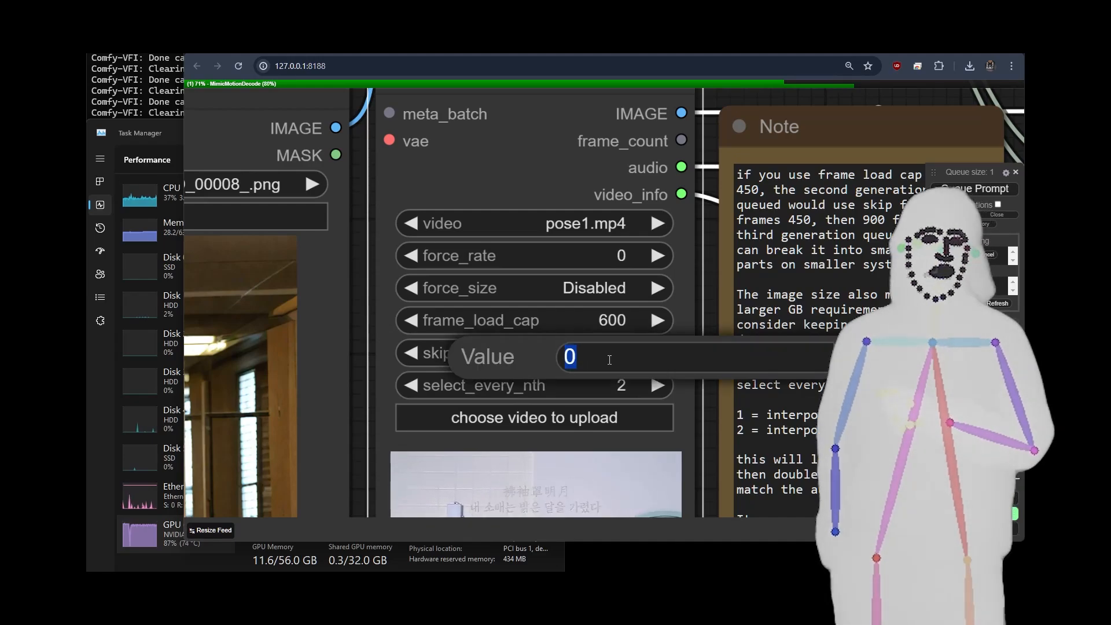
pyautogui.write('60')
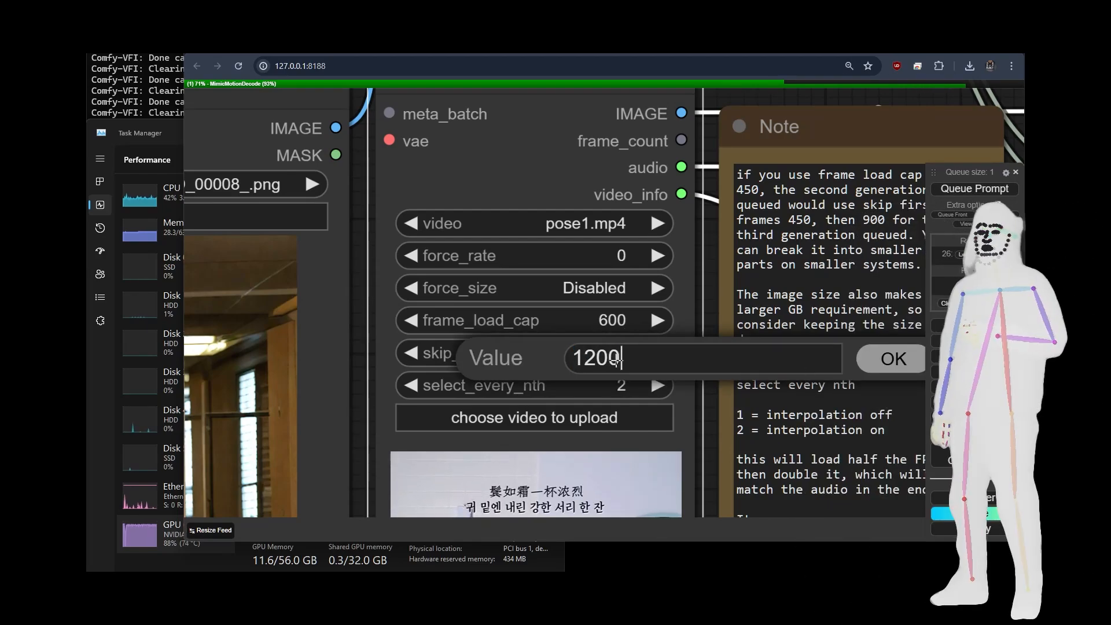
# Set frame_load_cap back to 300 and skip_first_frames to 0, then reopen frame_load_cap
pyautogui.click(891, 358)
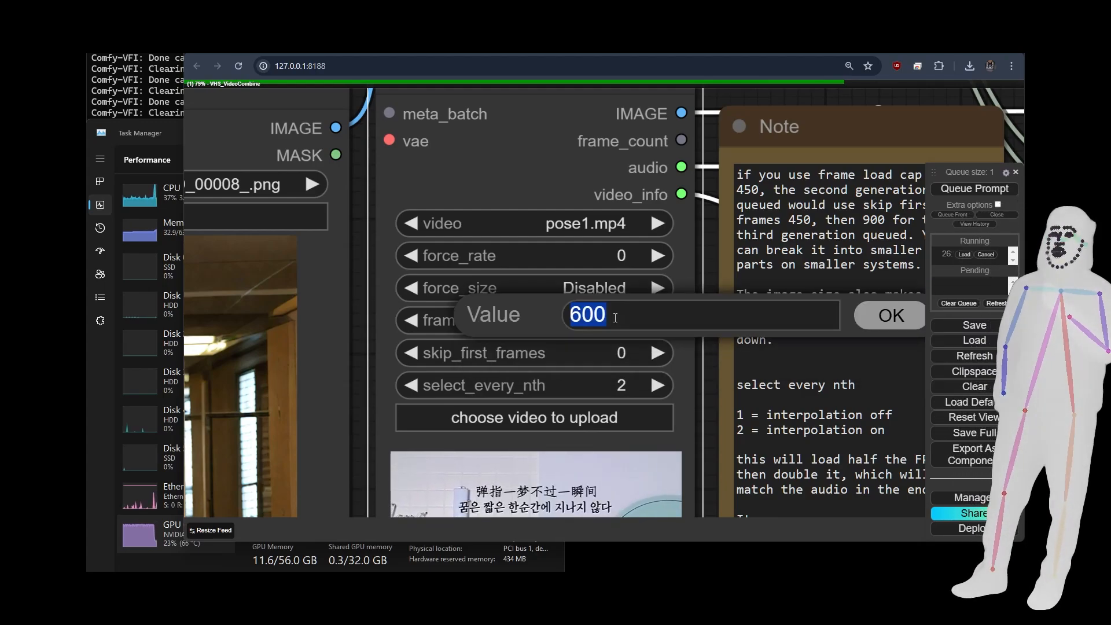
pyautogui.click(889, 316)
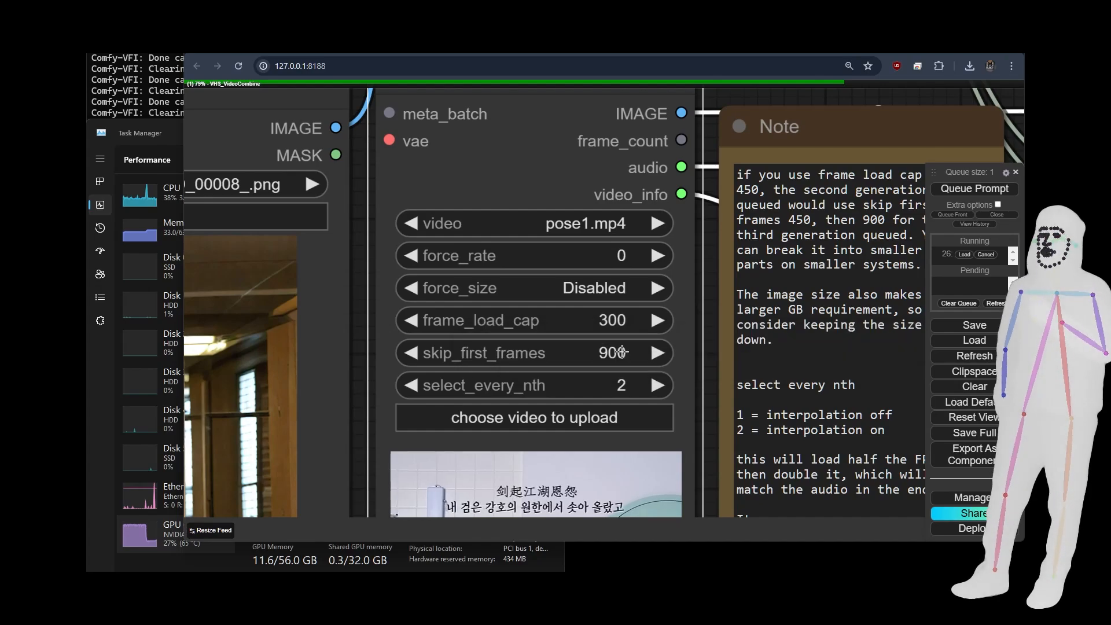
pyautogui.click(611, 352)
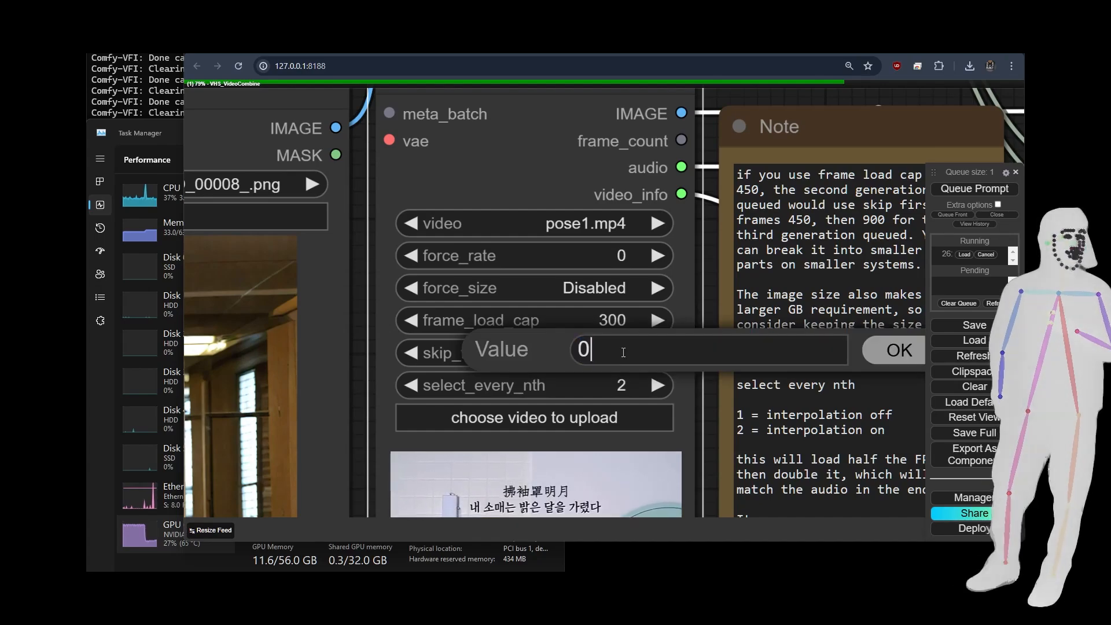
pyautogui.click(896, 350)
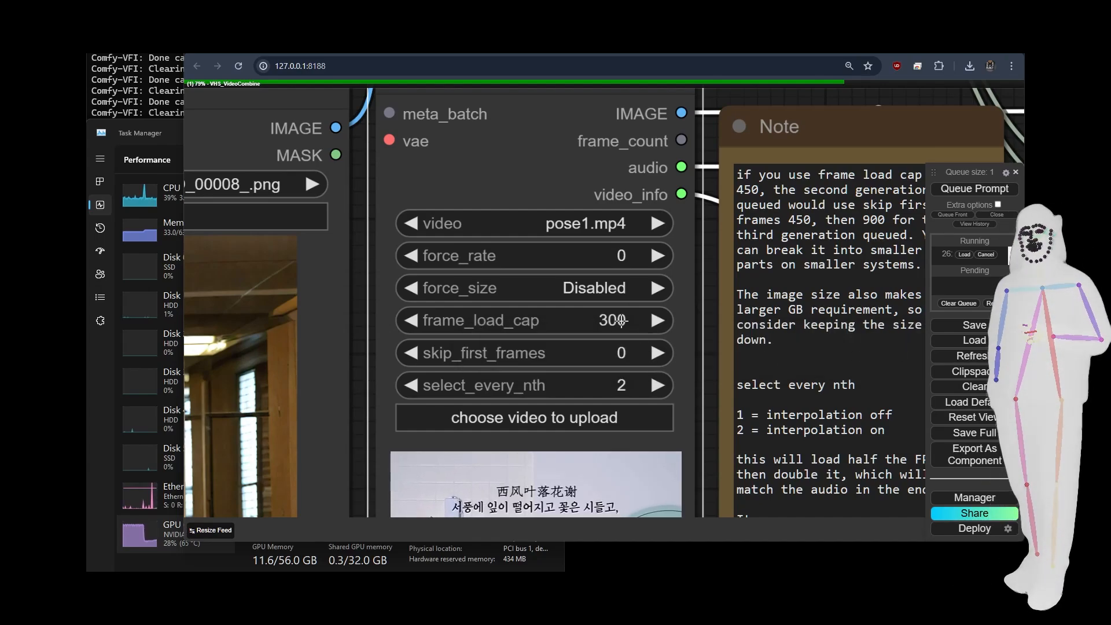
pyautogui.doubleClick(612, 320)
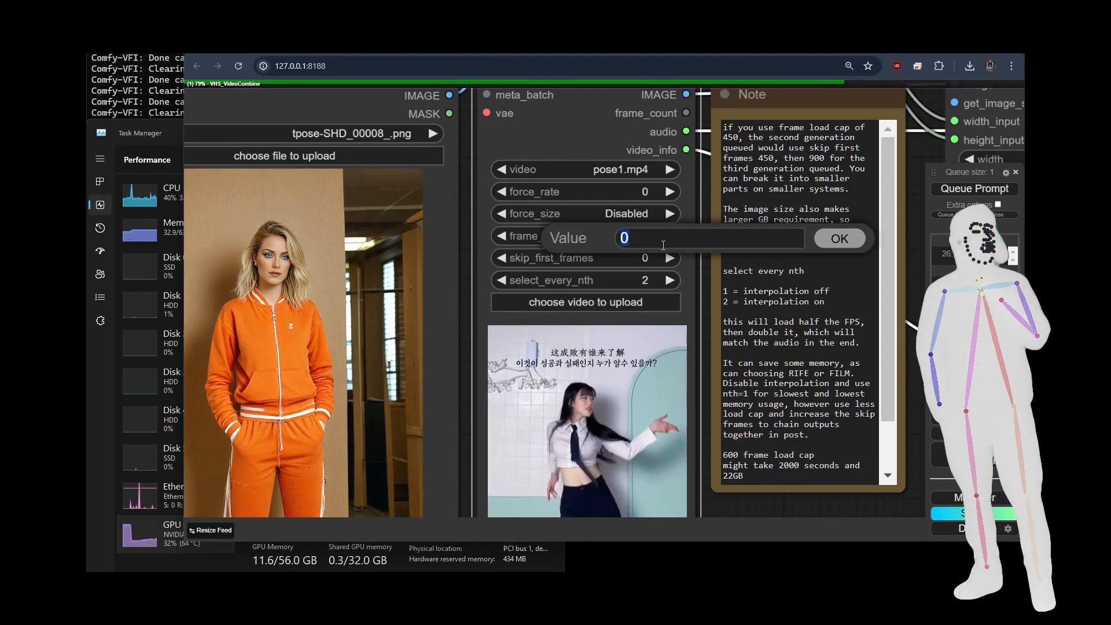
# Set the frame load cap to 300 and confirm it
pyautogui.write('300')
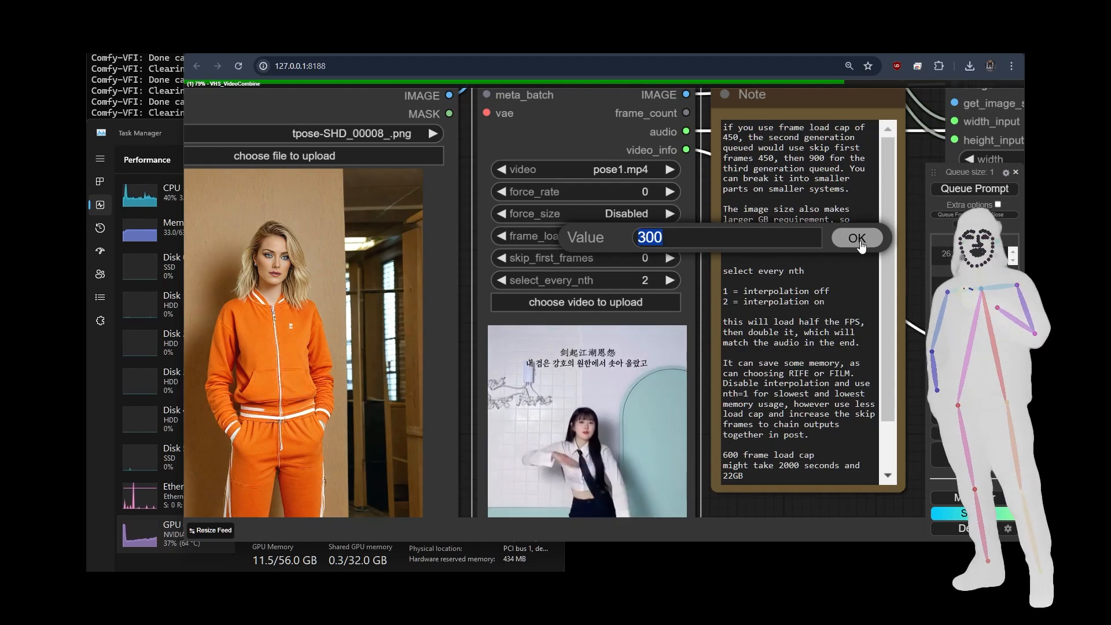
pyautogui.click(856, 237)
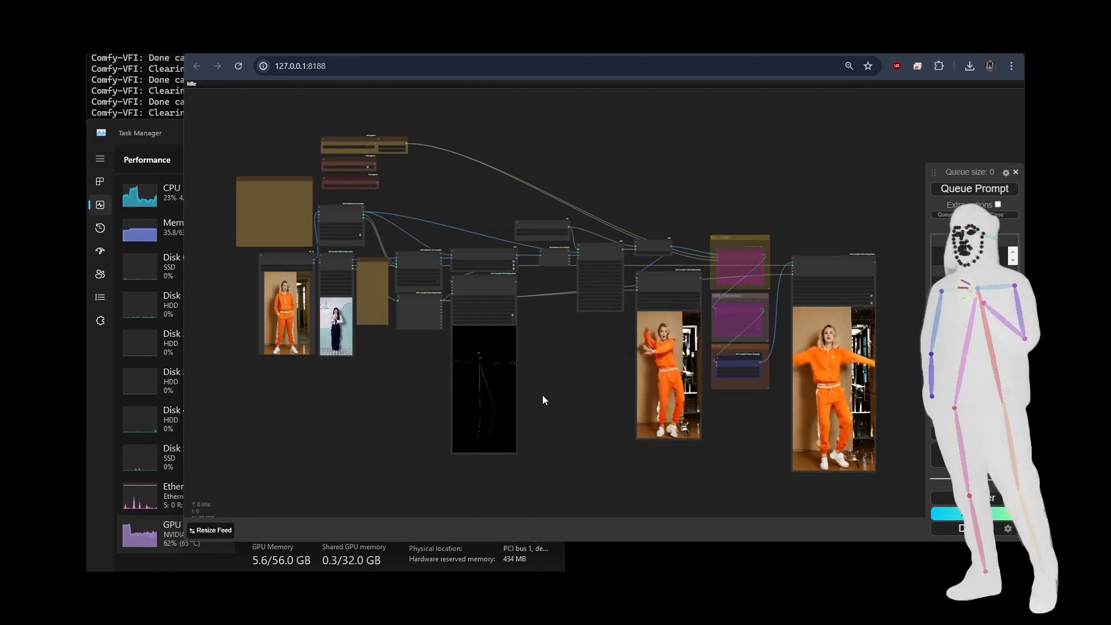
# Queue the MimicMotion workflow and wait for the orange-tracksuit dance video preview
pyautogui.click(997, 204)
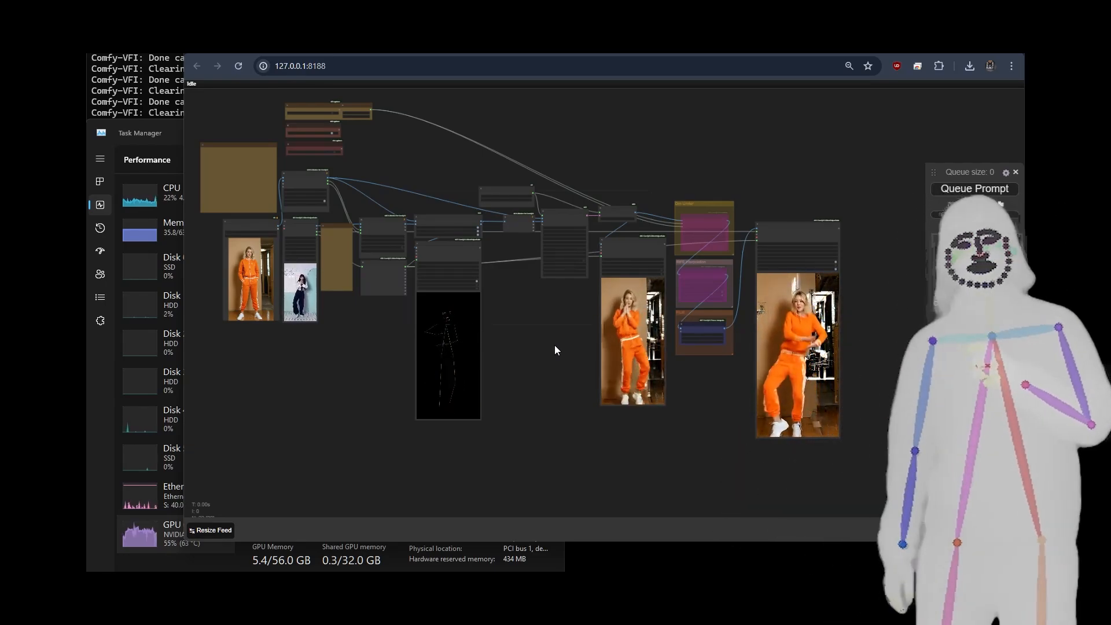
pyautogui.click(973, 188)
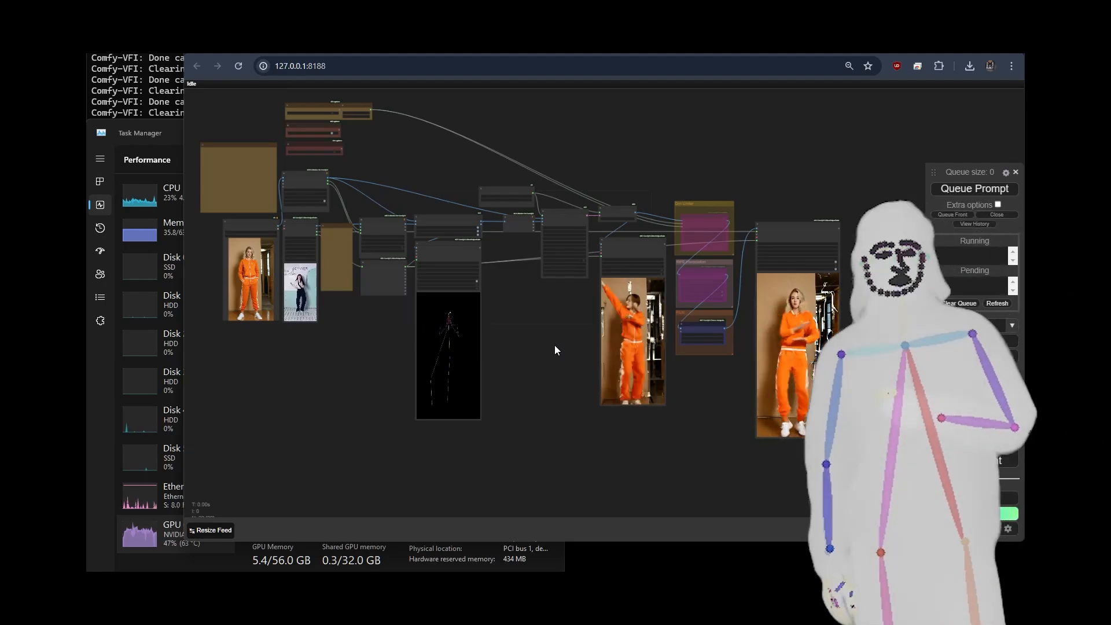